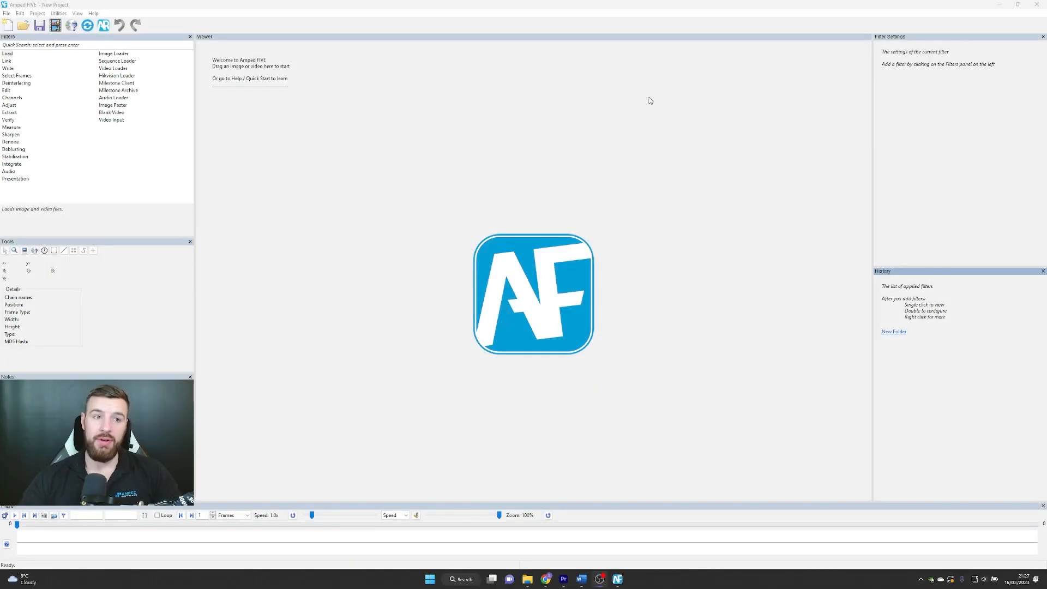
mouse_move(598, 113)
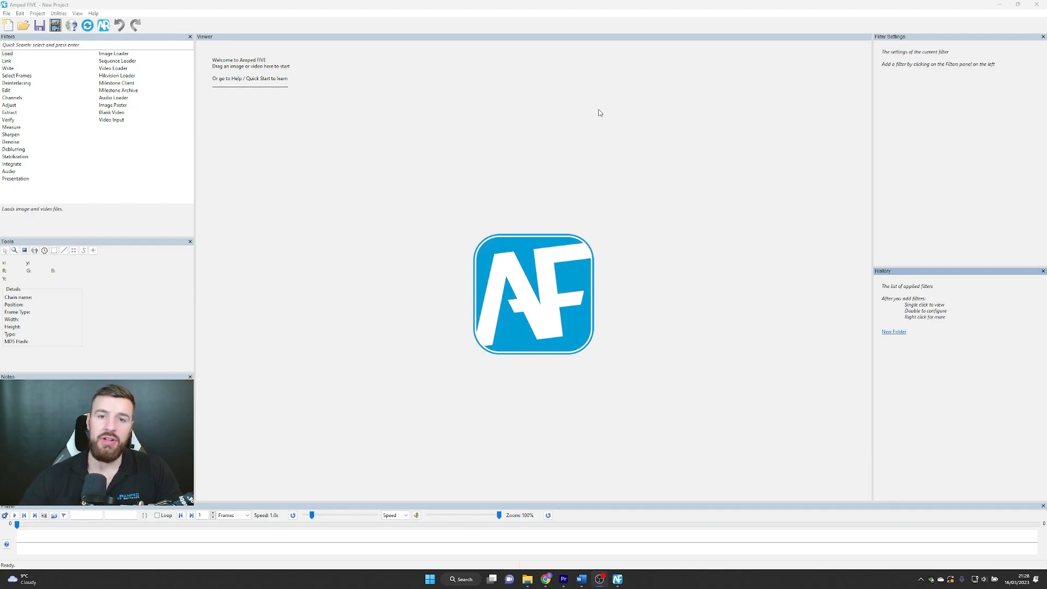
mouse_move(889, 232)
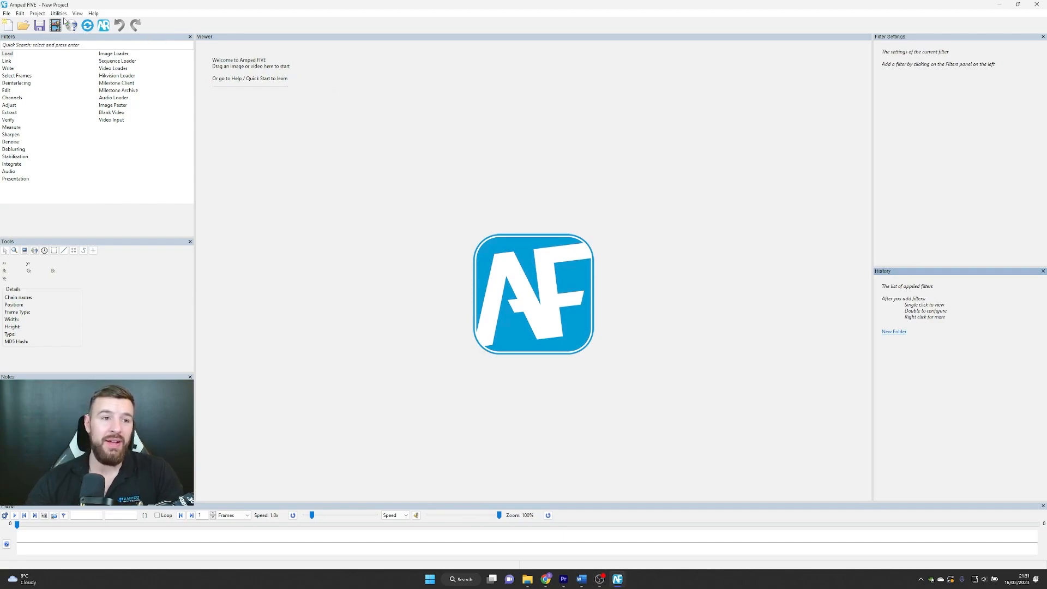
Step: Open the Validation Tool from Utilities, centre it, and keep Generate as the process
click(58, 12)
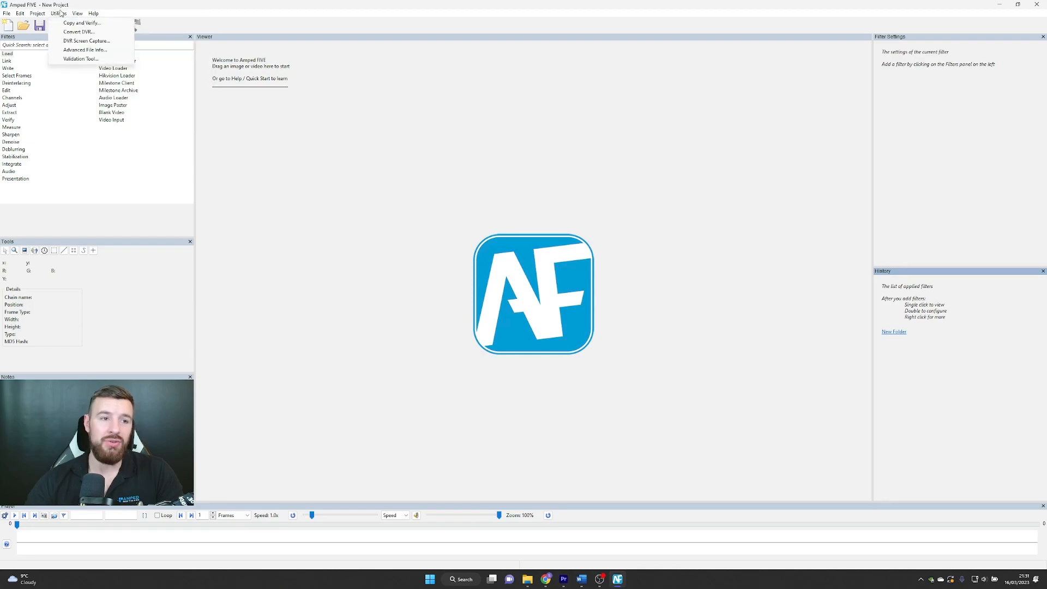
click(79, 59)
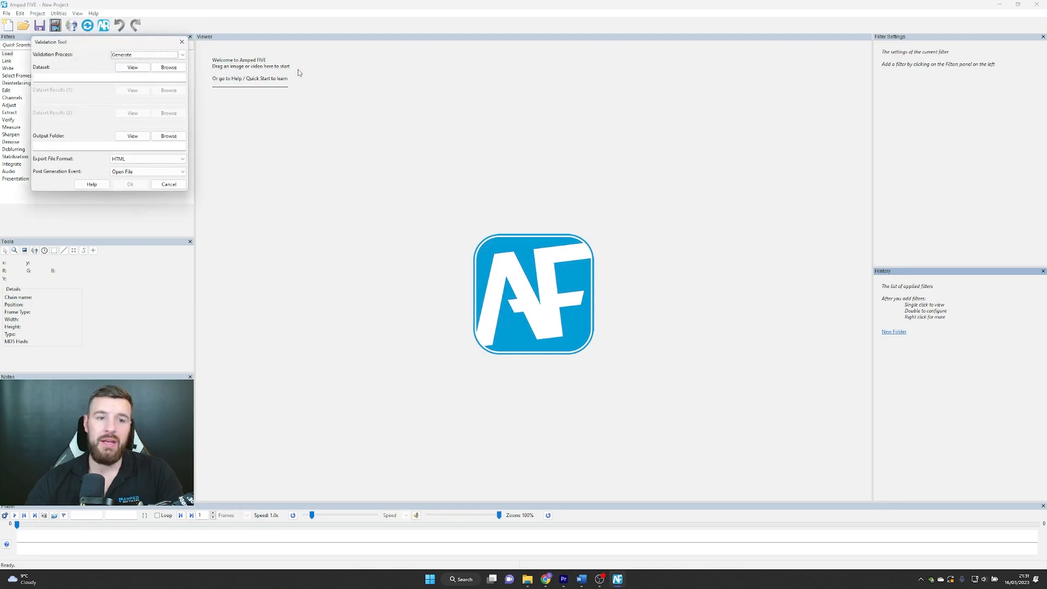
drag(51, 42, 457, 113)
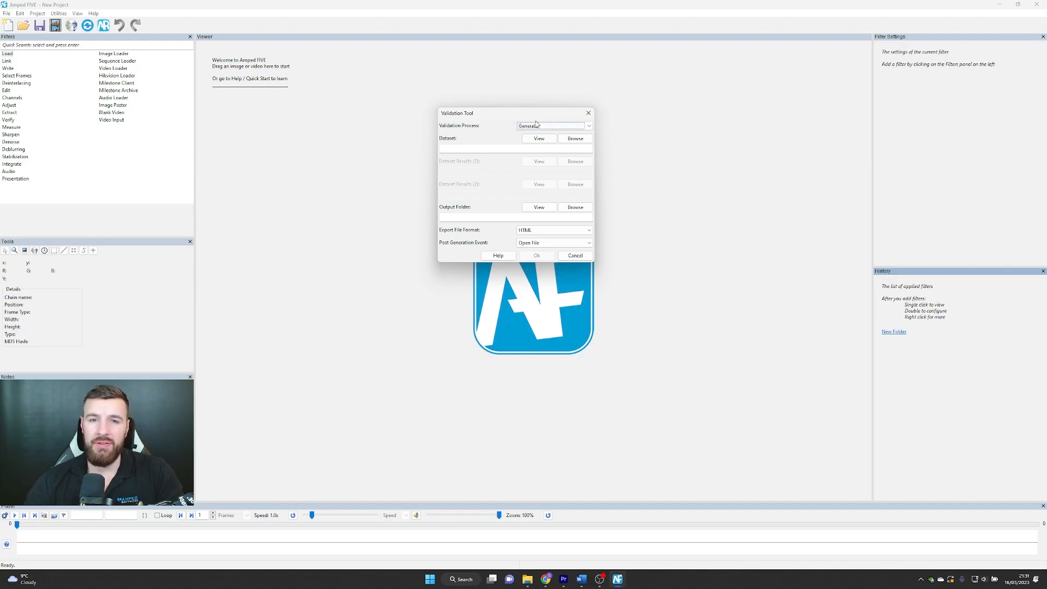
click(553, 126)
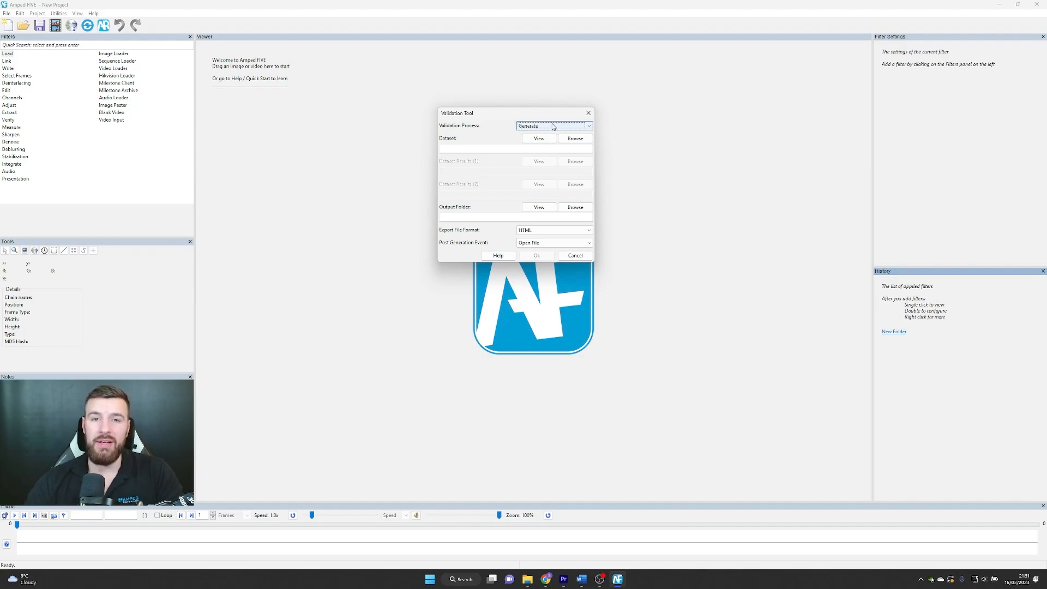
click(553, 125)
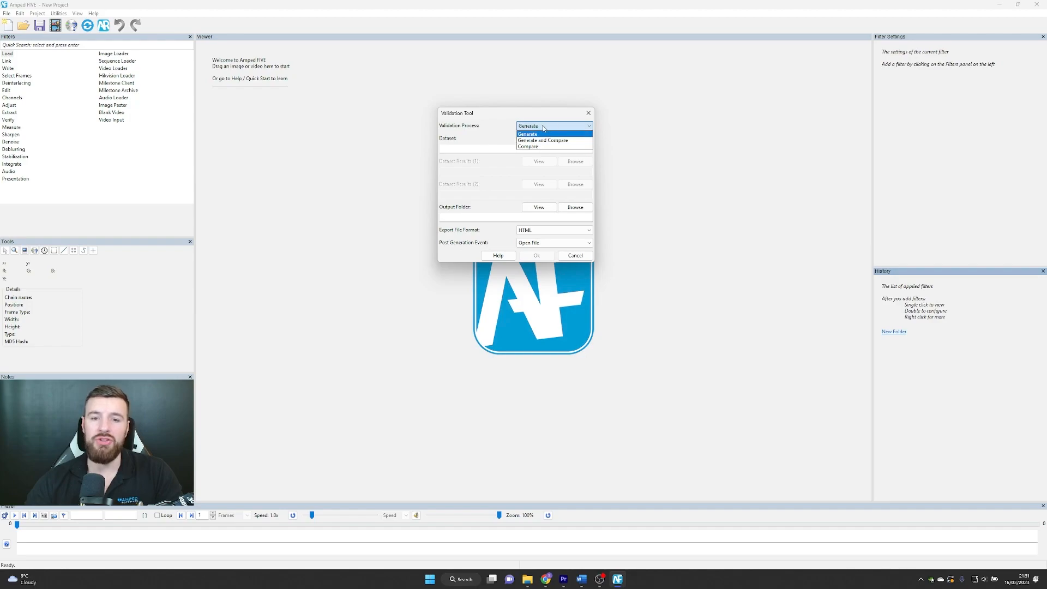
click(526, 134)
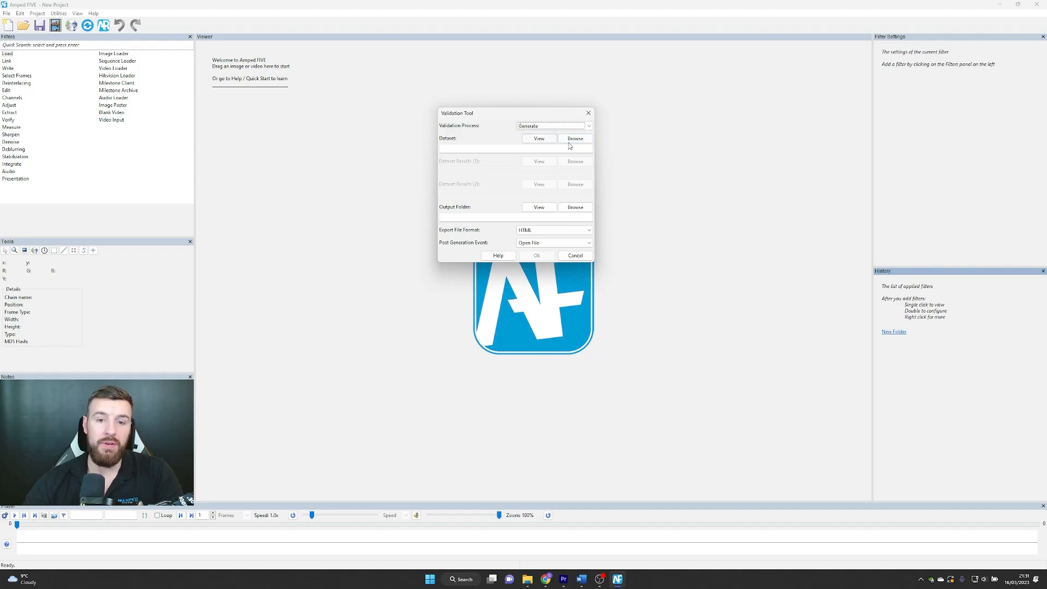
Step: Set the dataset folder and Dataset Generation Results output folder, then generate the results
click(575, 138)
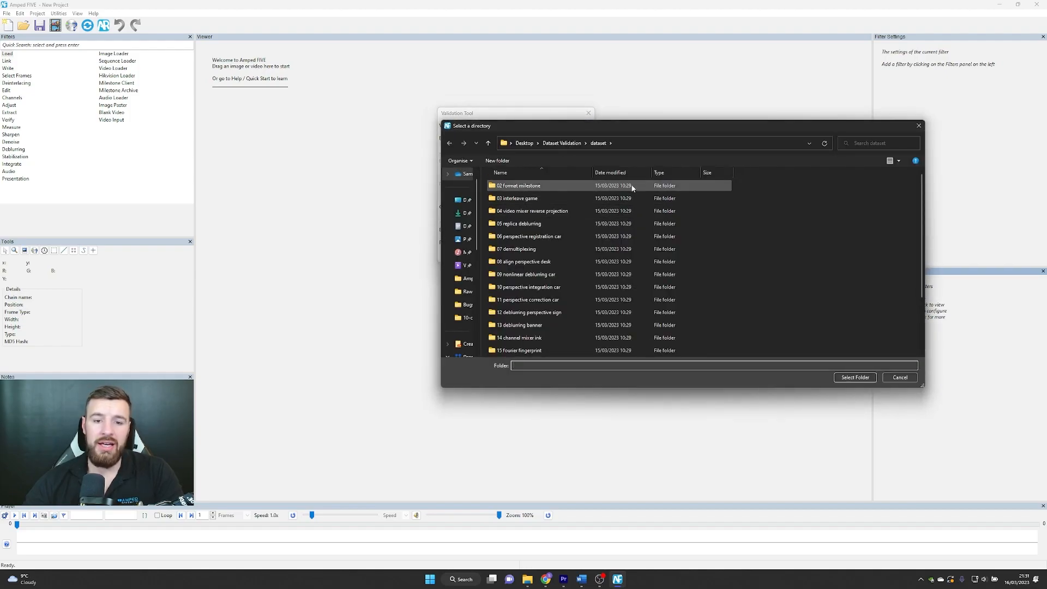
click(854, 378)
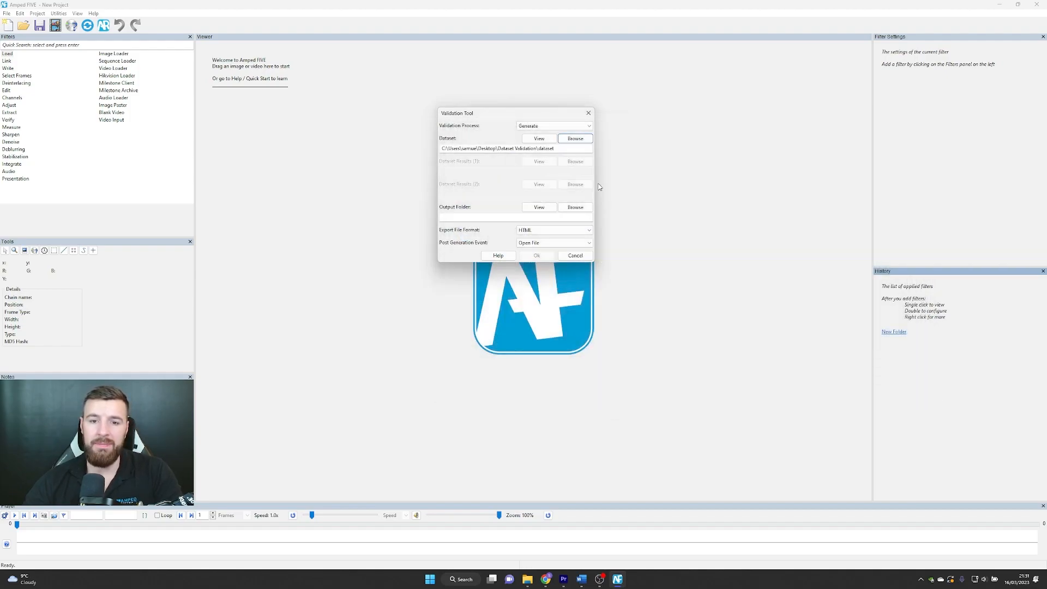
click(573, 138)
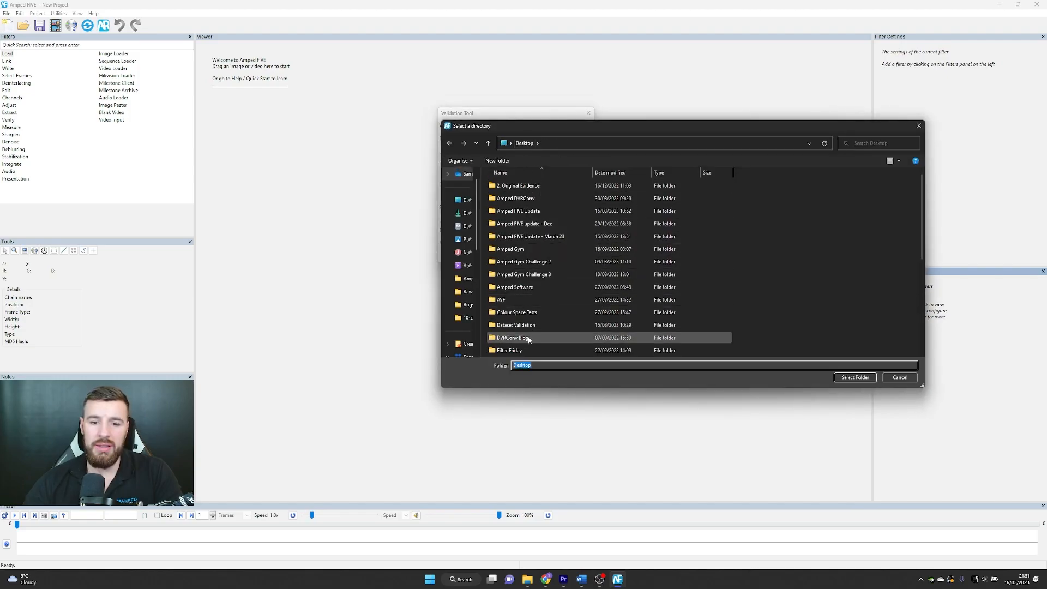
double_click(516, 324)
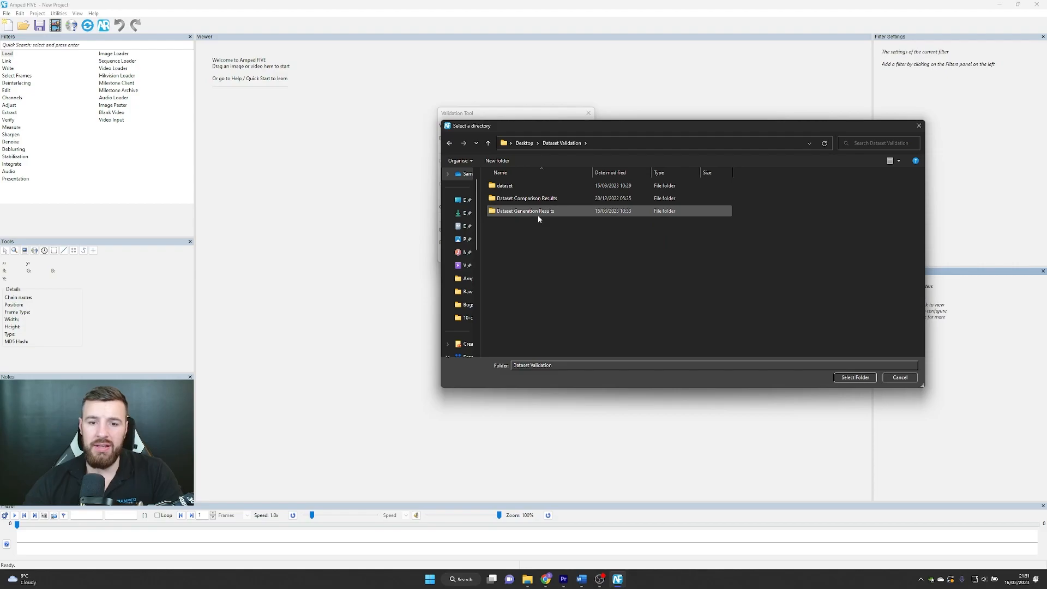
double_click(524, 211)
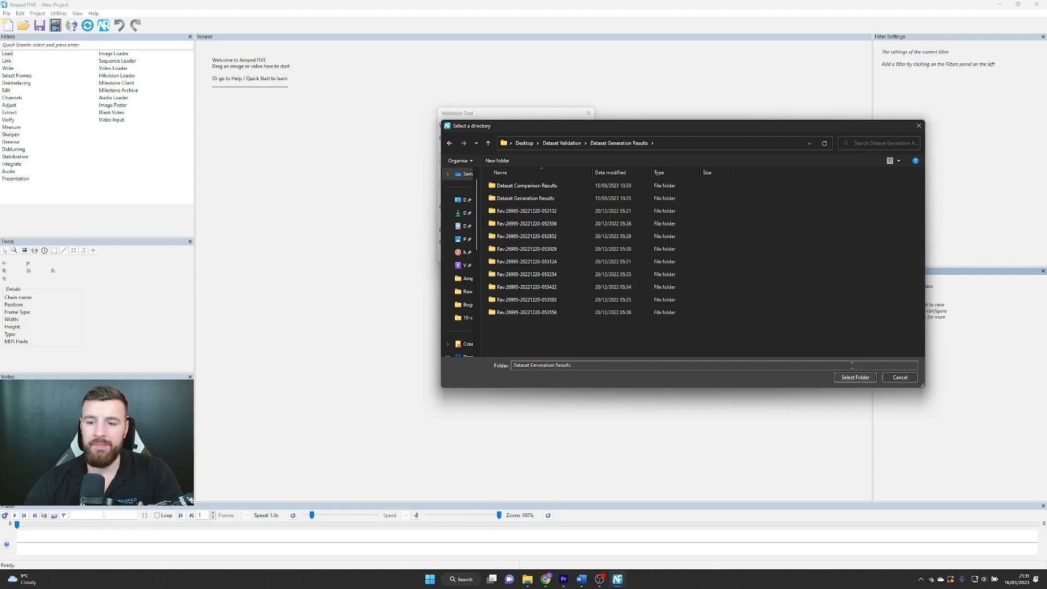
click(854, 377)
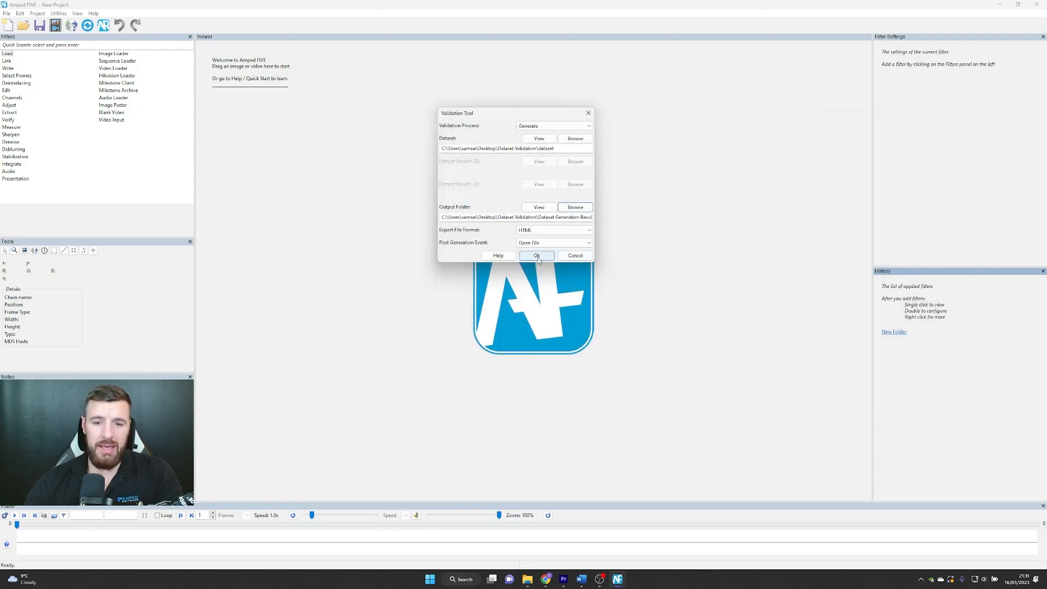
click(535, 256)
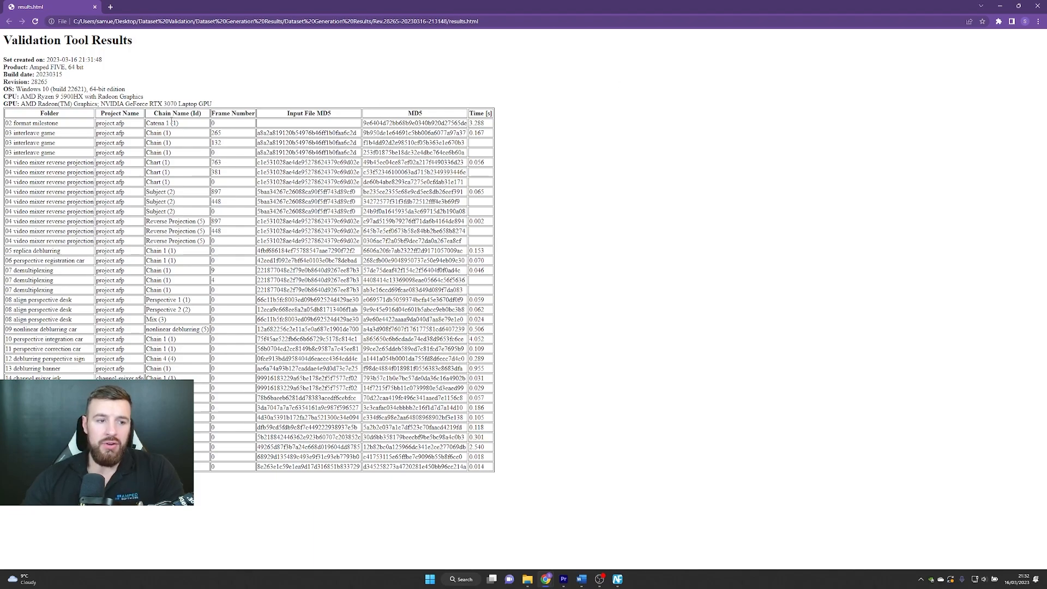
mouse_move(193, 138)
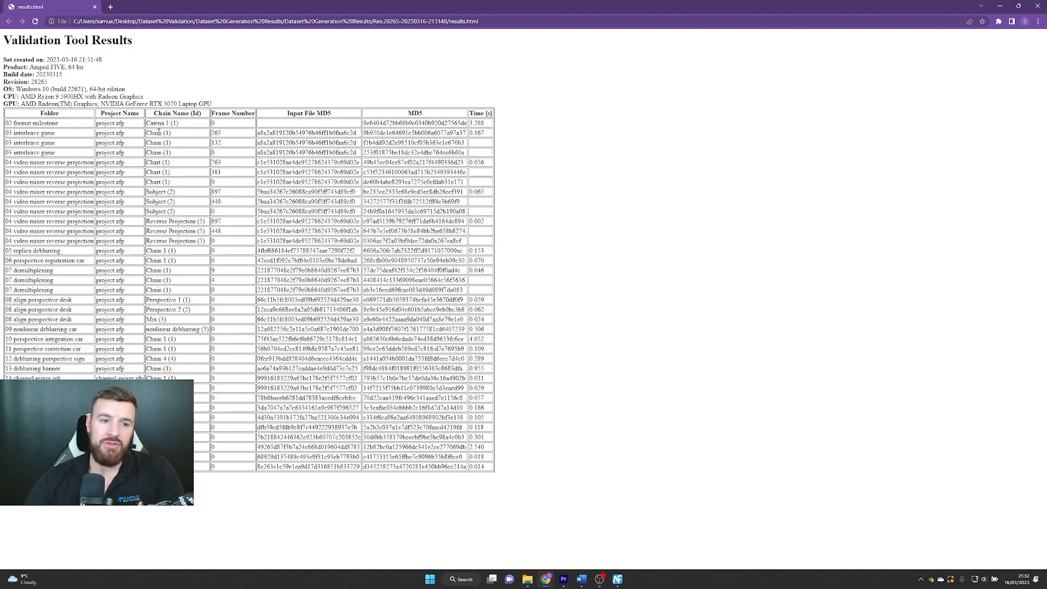
mouse_move(386, 116)
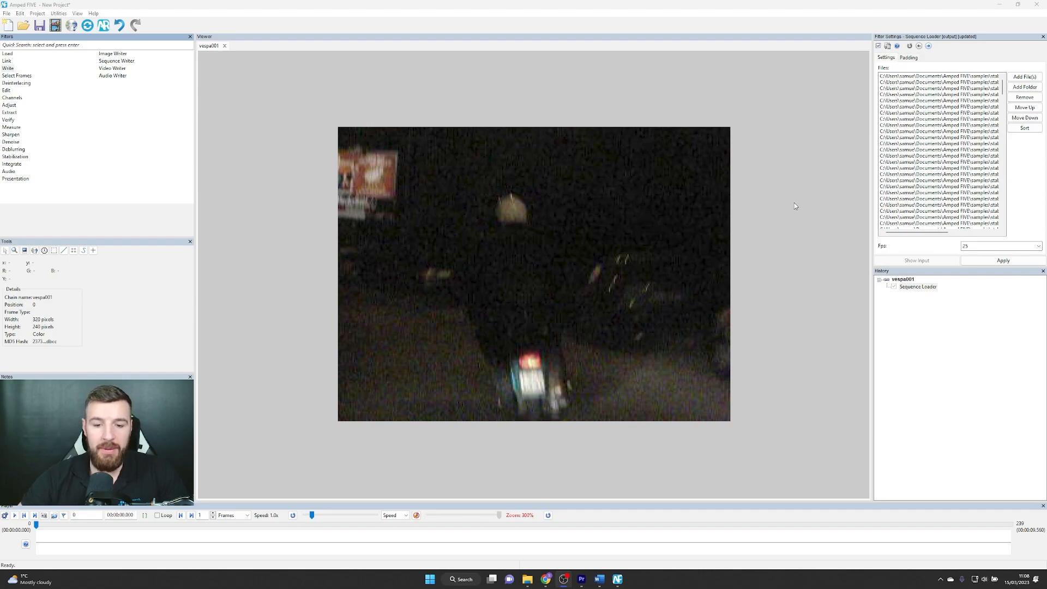
mouse_move(698, 195)
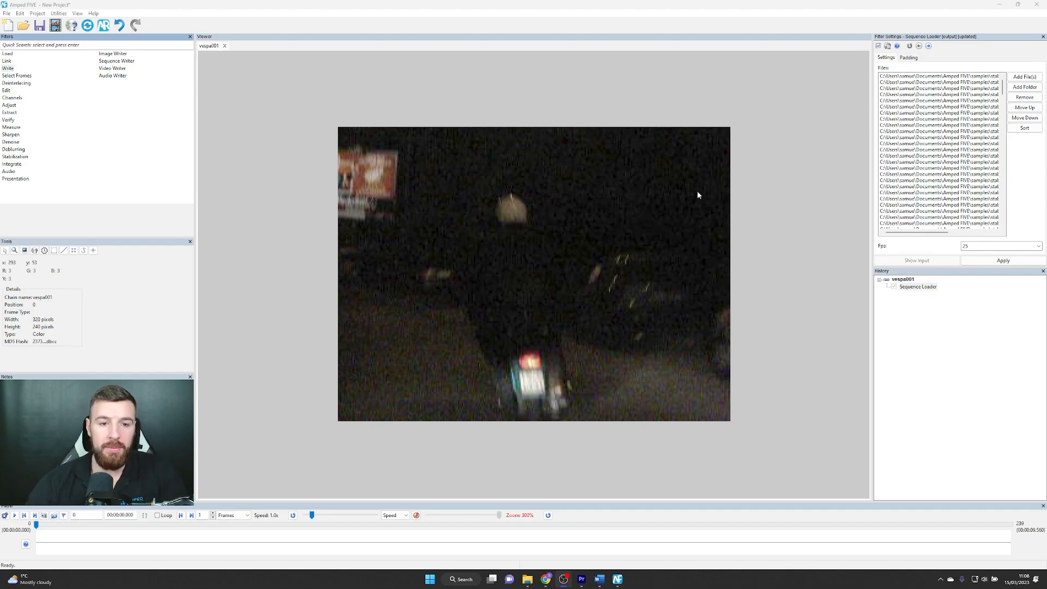
mouse_move(748, 101)
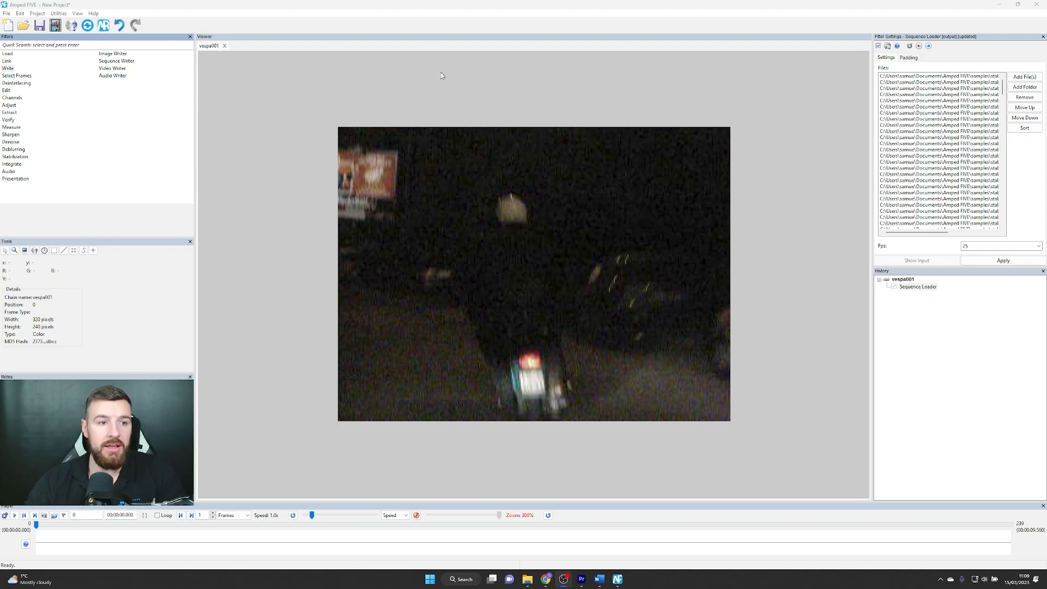
mouse_move(112, 67)
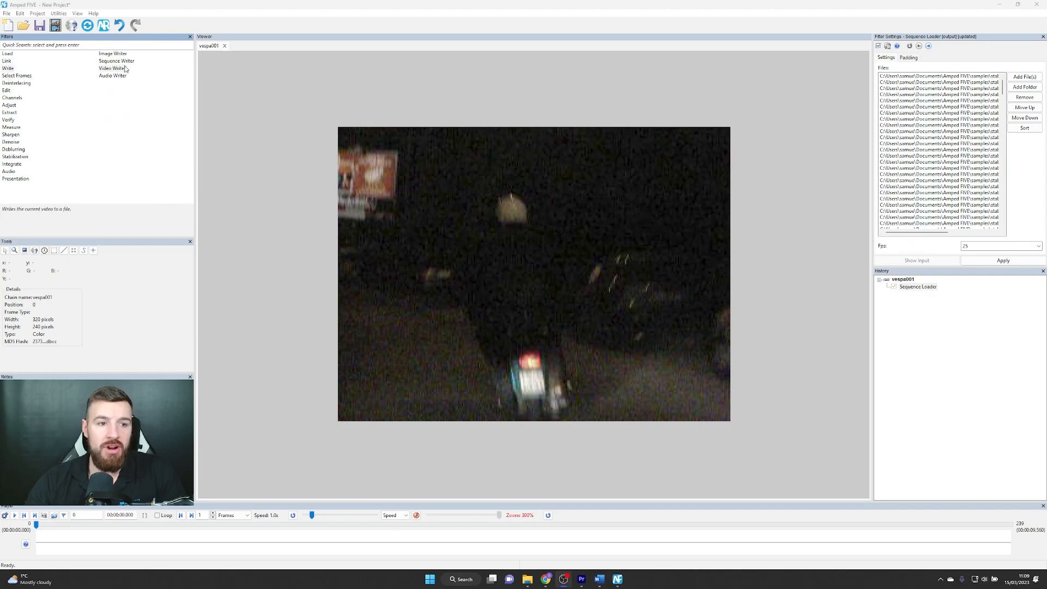
Step: Add a Video Writer to the chain with Uncompressed RGB as the video codec
click(112, 67)
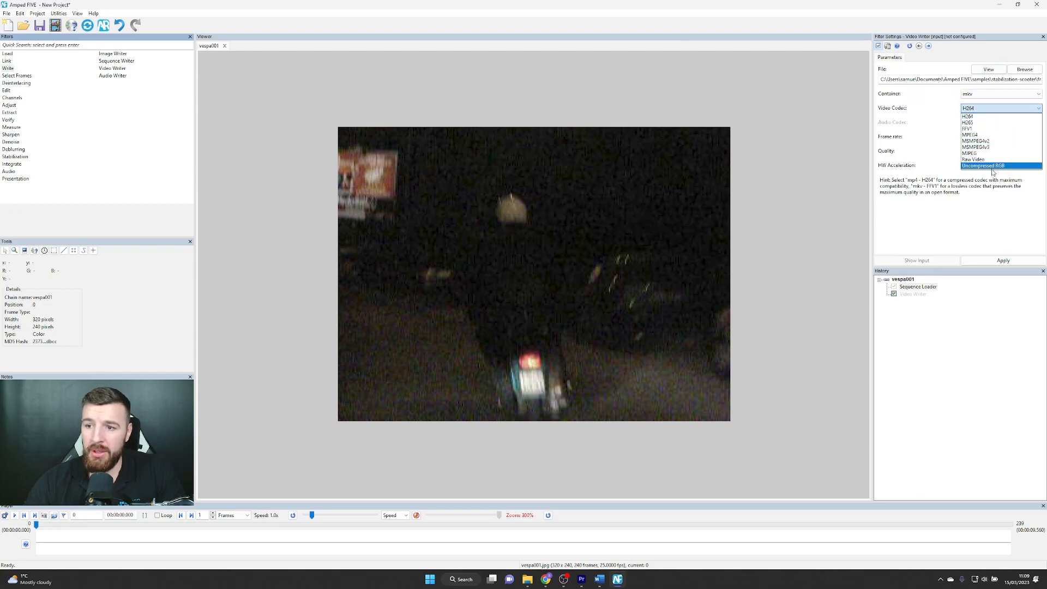
click(983, 165)
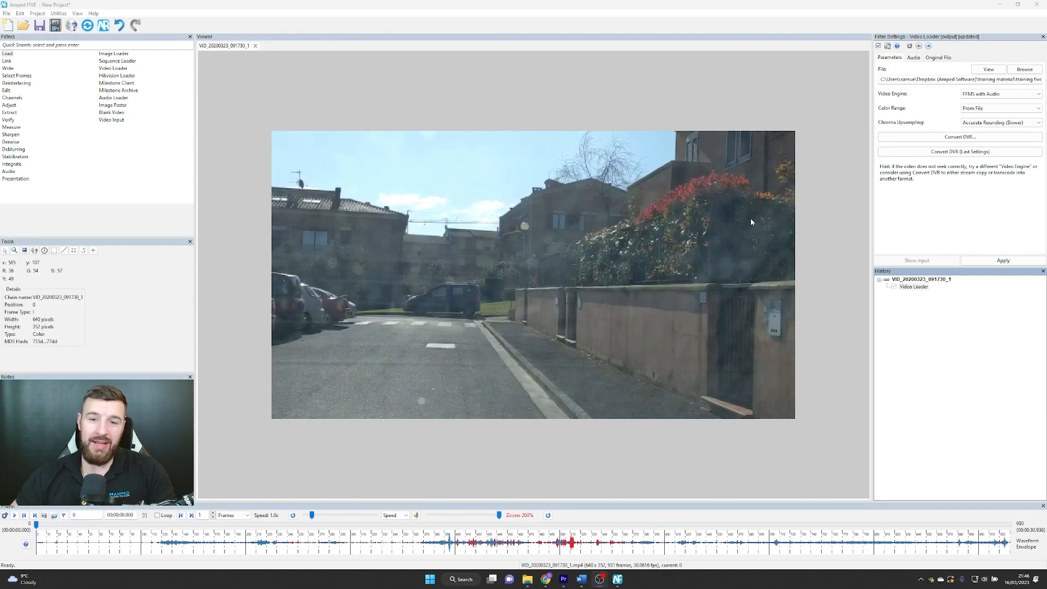
mouse_move(702, 173)
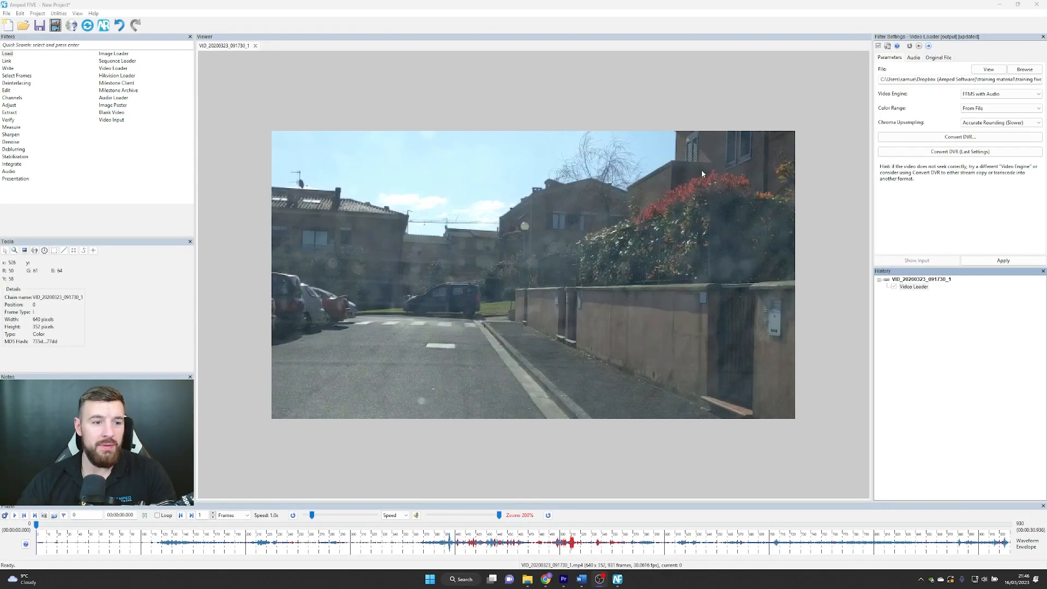
mouse_move(699, 124)
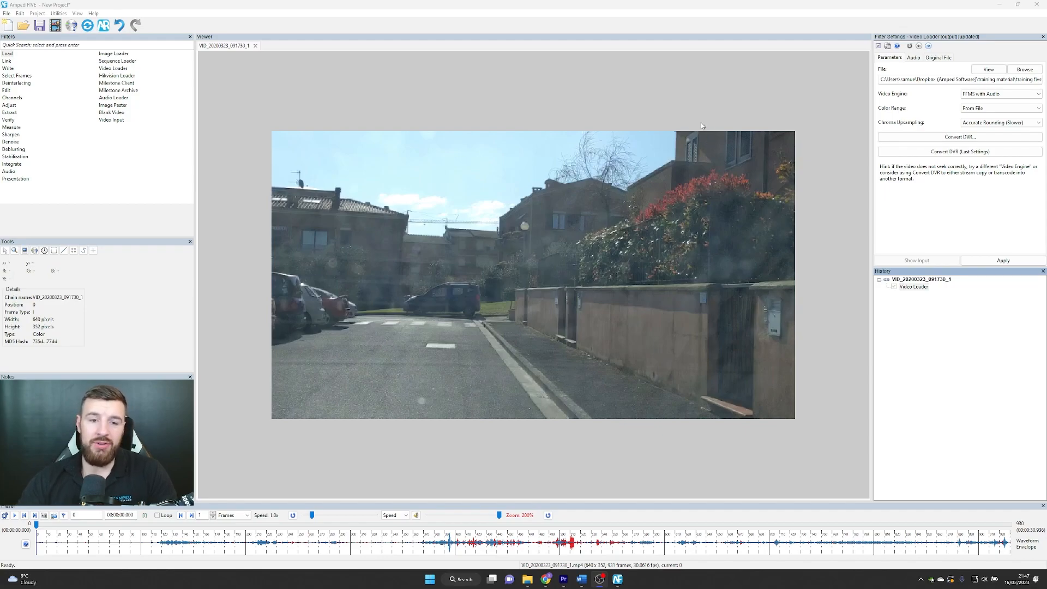
mouse_move(630, 117)
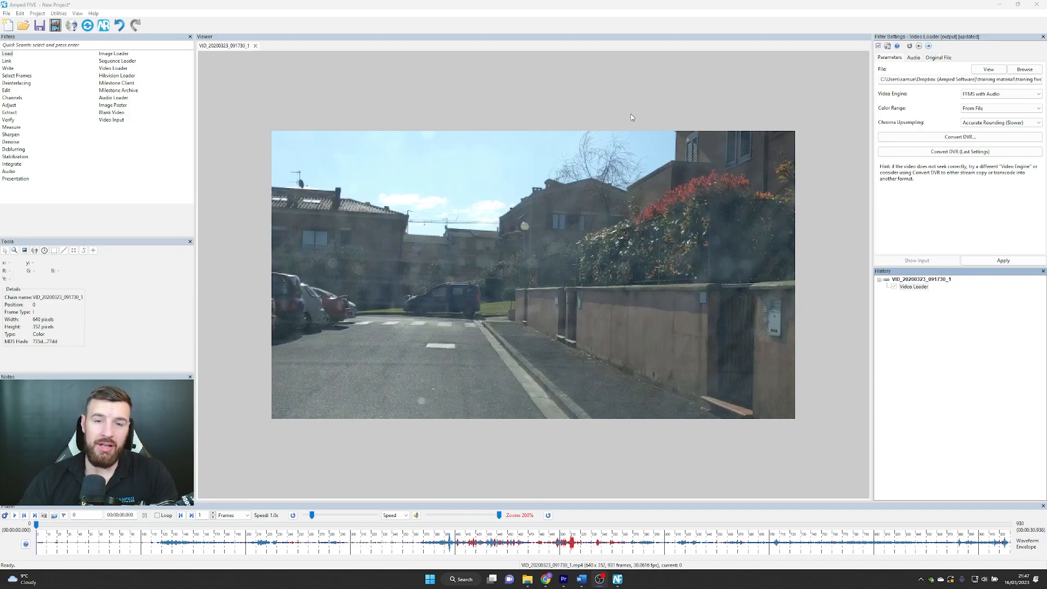
Step: Add the Audio Redaction filter from the audio filters to the driving video
click(10, 171)
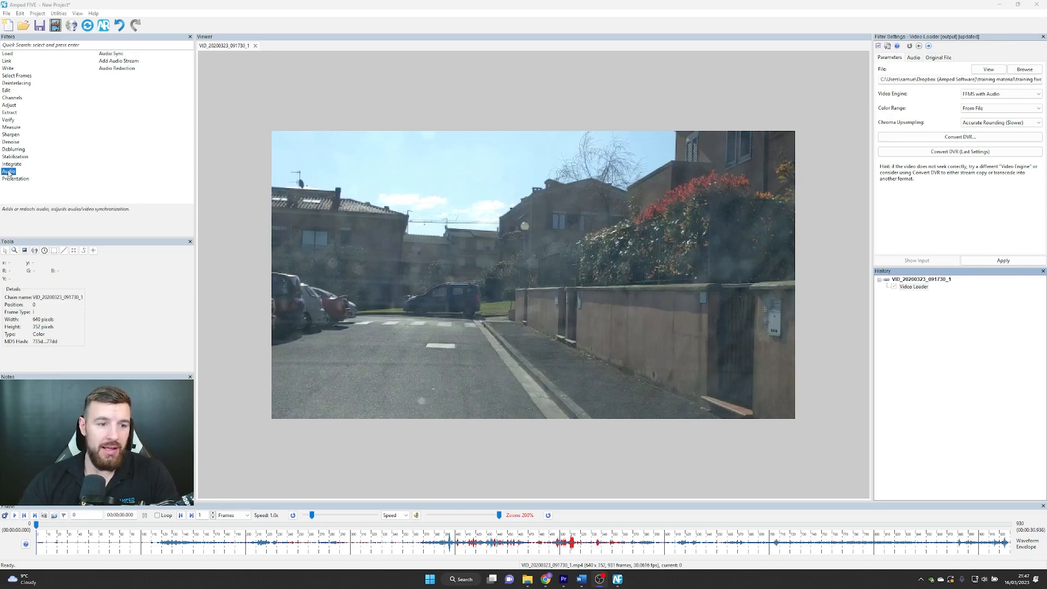
click(117, 68)
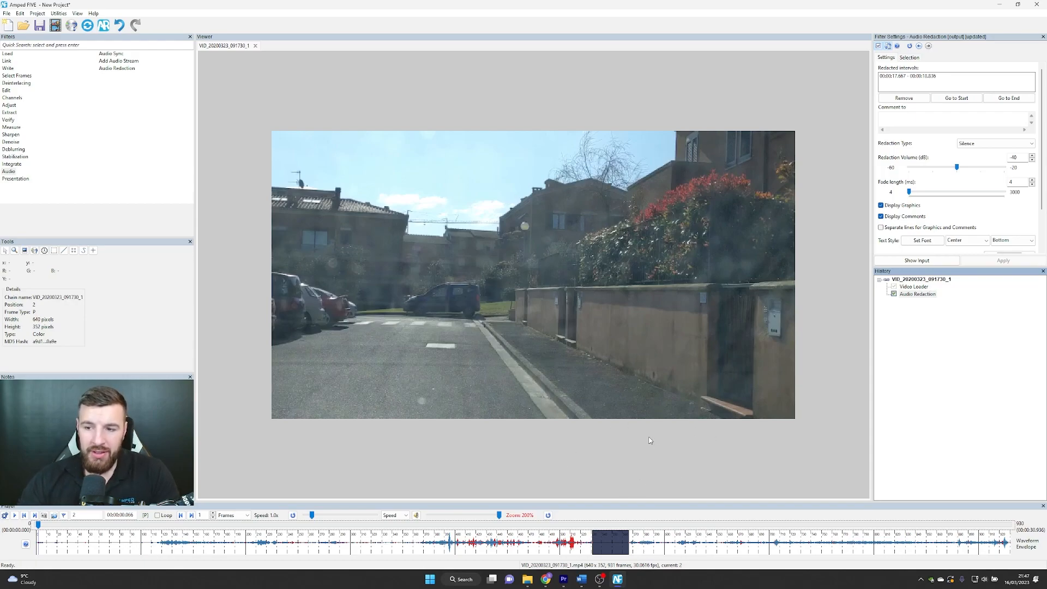
mouse_move(862, 304)
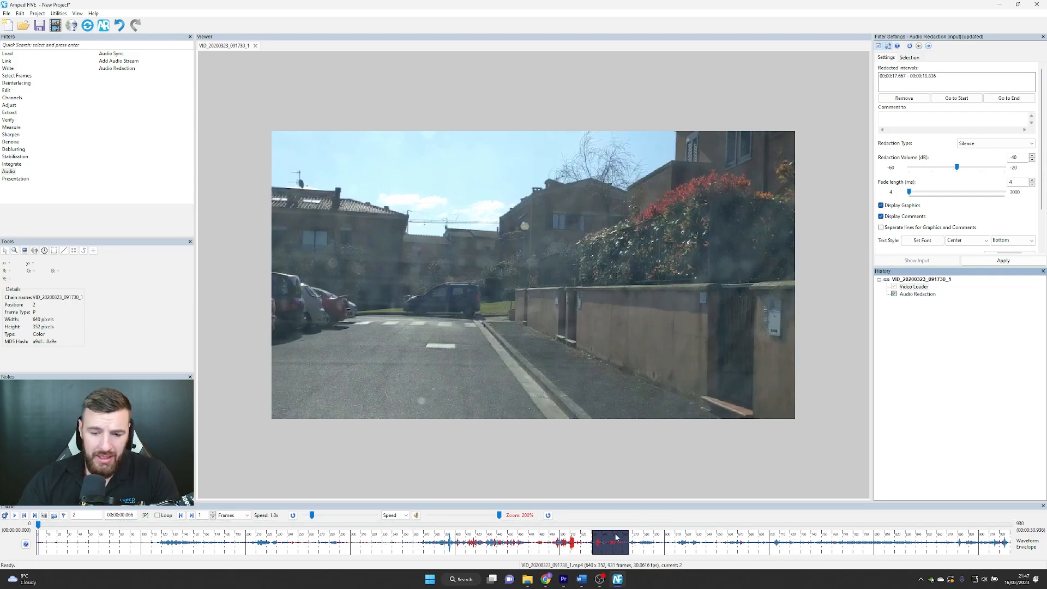
mouse_move(642, 544)
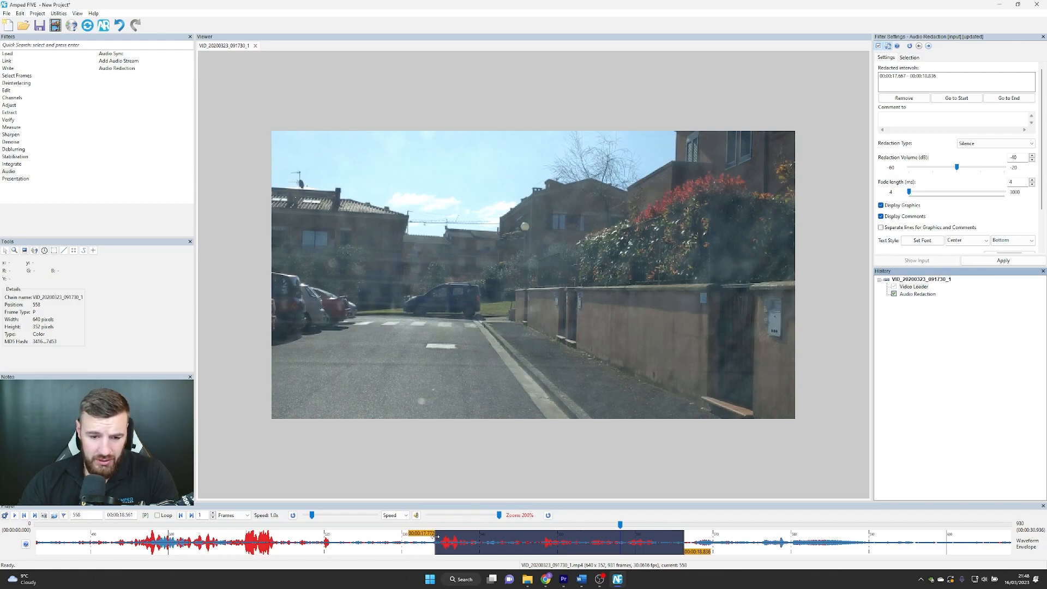
Step: Adjust the start point of the redacted audio interval
click(1002, 261)
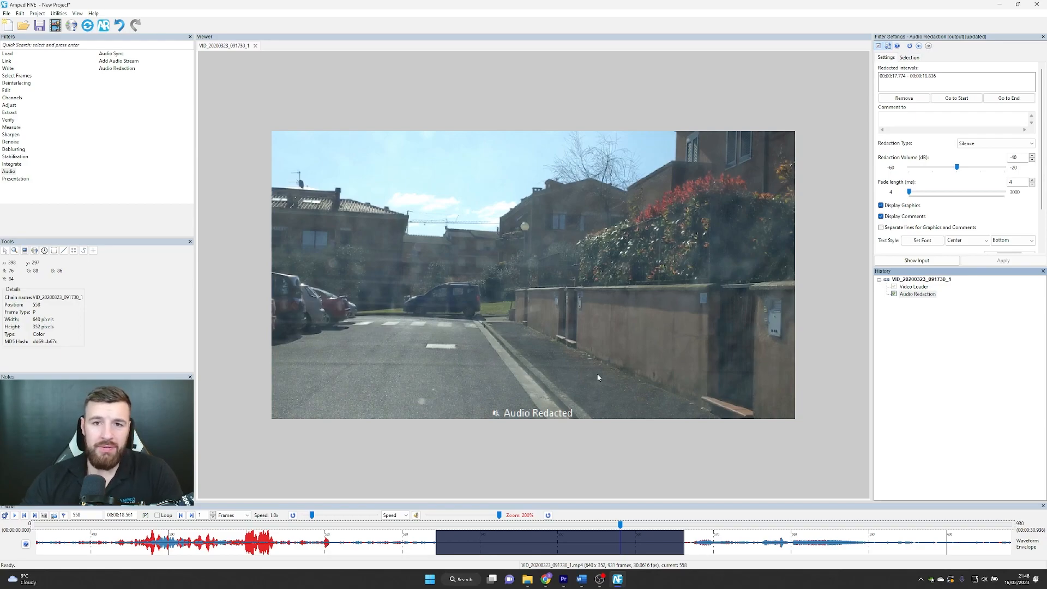
mouse_move(642, 351)
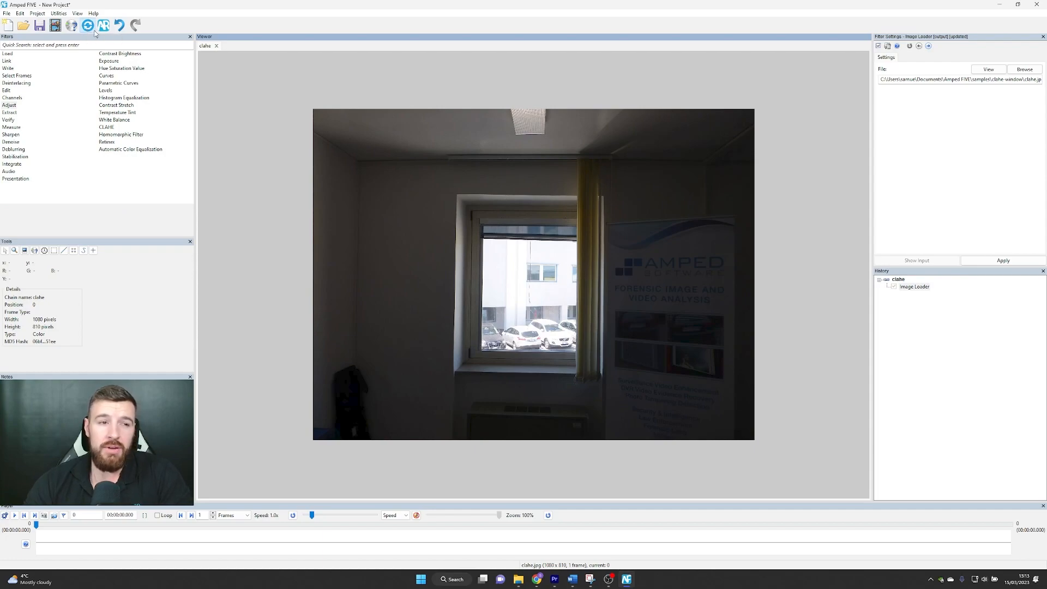
Step: Open the Convert DVR dialog for the loaded clahe image
click(87, 25)
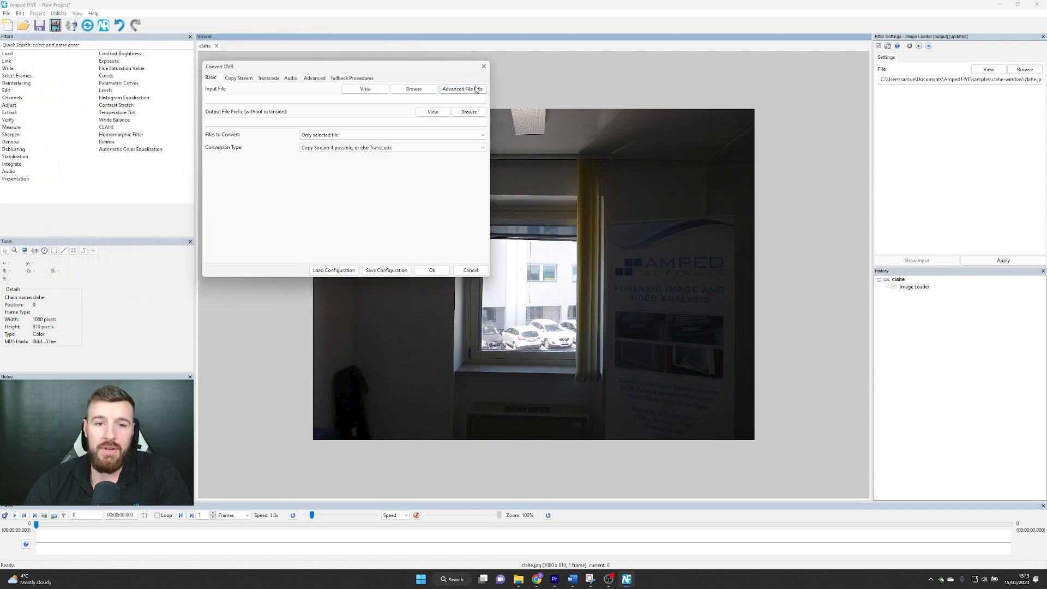